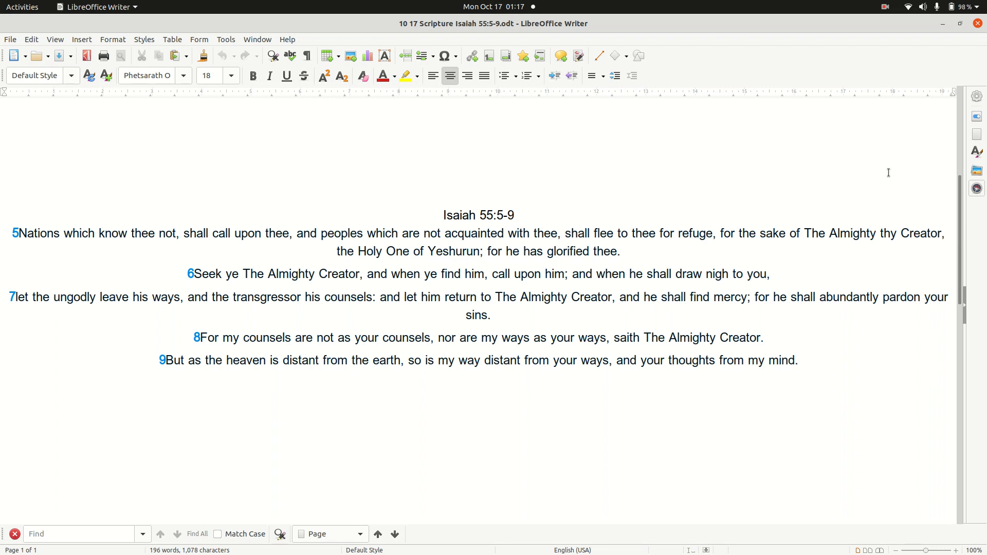
{"action": "scroll", "scroll_direction": "down", "scroll_amount": 3}
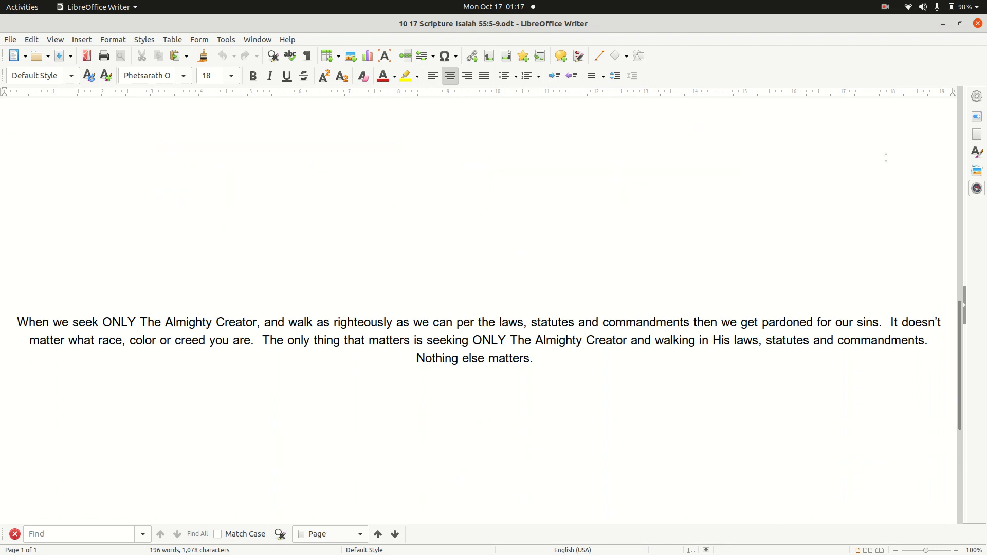